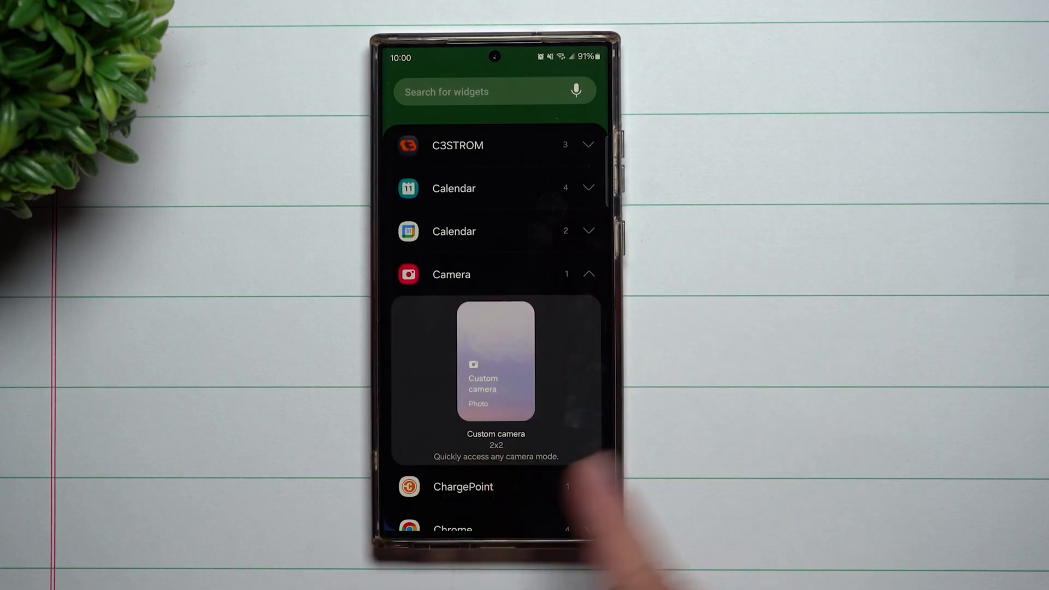
Choose the 2x2 Custom camera widget from the Camera app's widget list.
{"action": "left_click", "coordinate": [496, 362]}
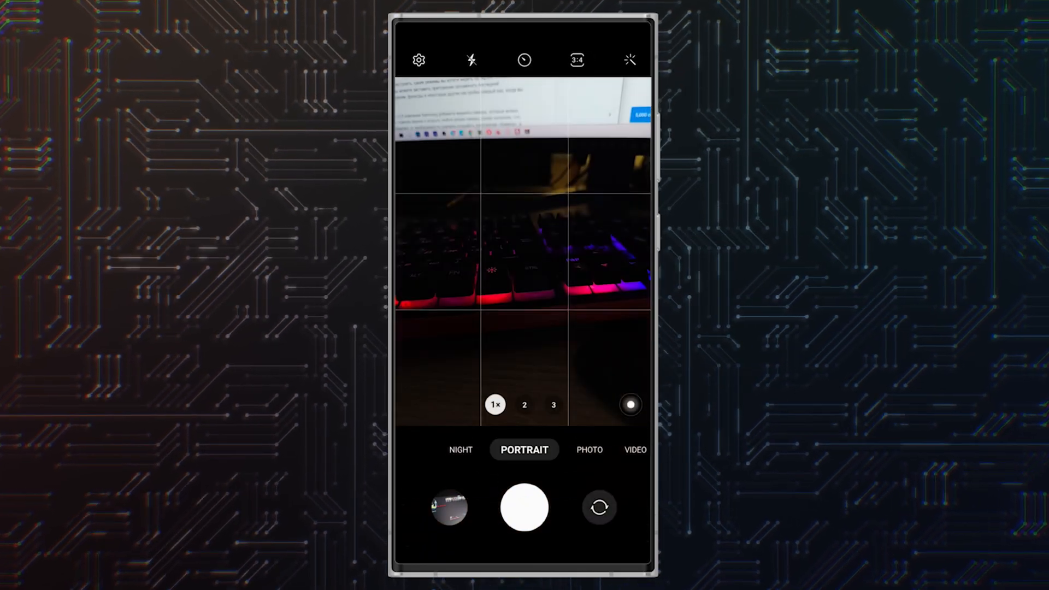
Drag Director's View from More into the mode bar beside Video and save.
{"action": "left_click", "coordinate": [460, 450]}
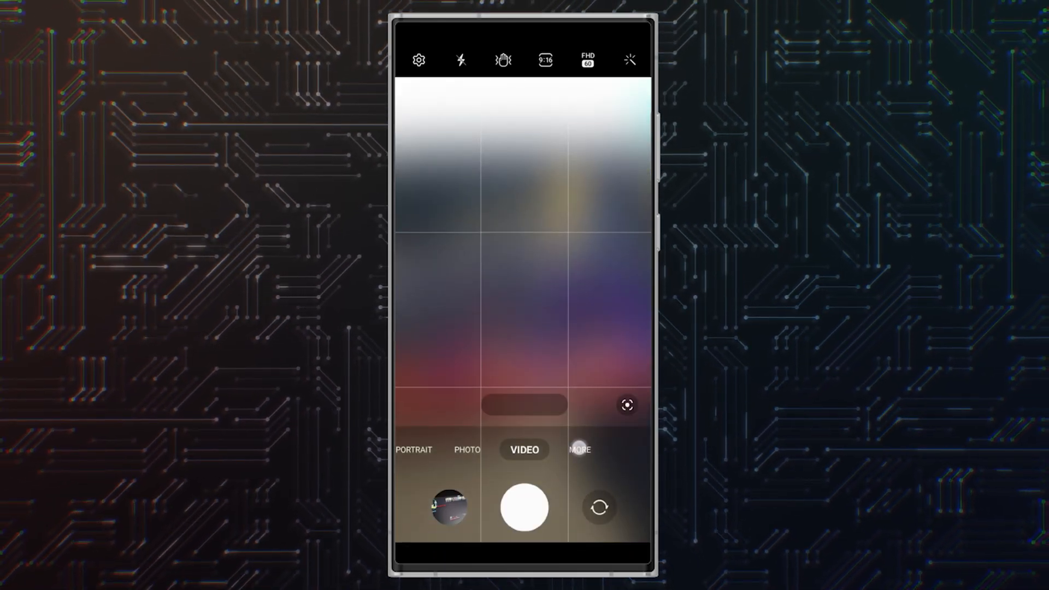
{"action": "left_click", "coordinate": [579, 449]}
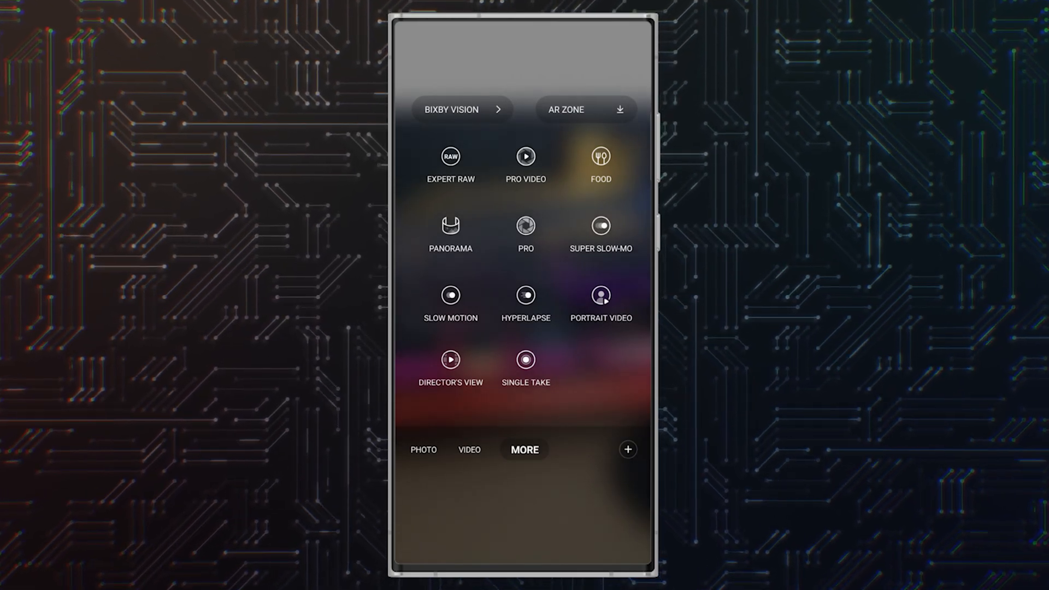
{"action": "left_click", "coordinate": [627, 449]}
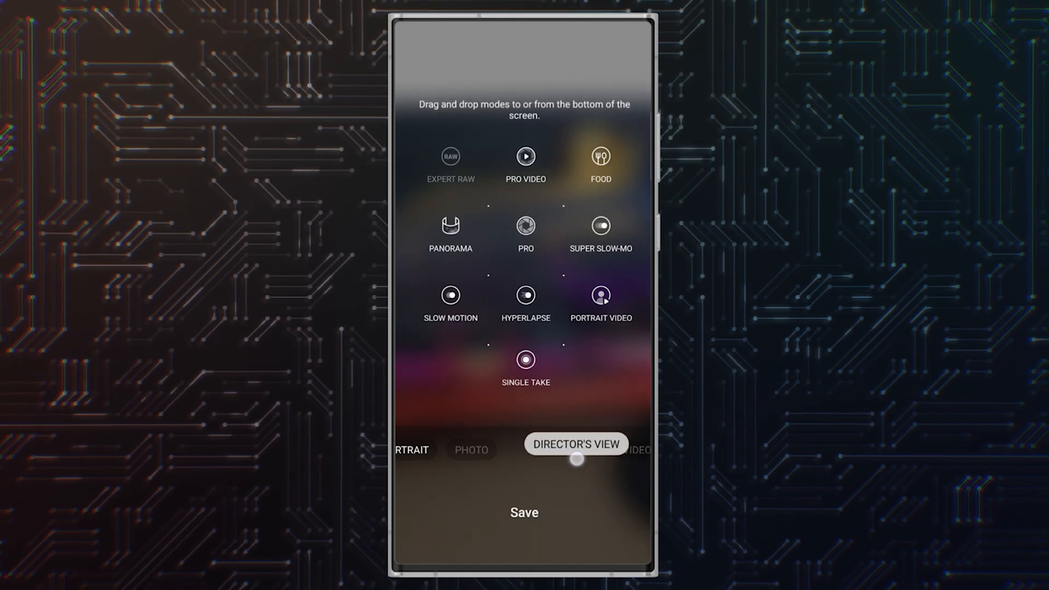
{"action": "left_click", "coordinate": [524, 513]}
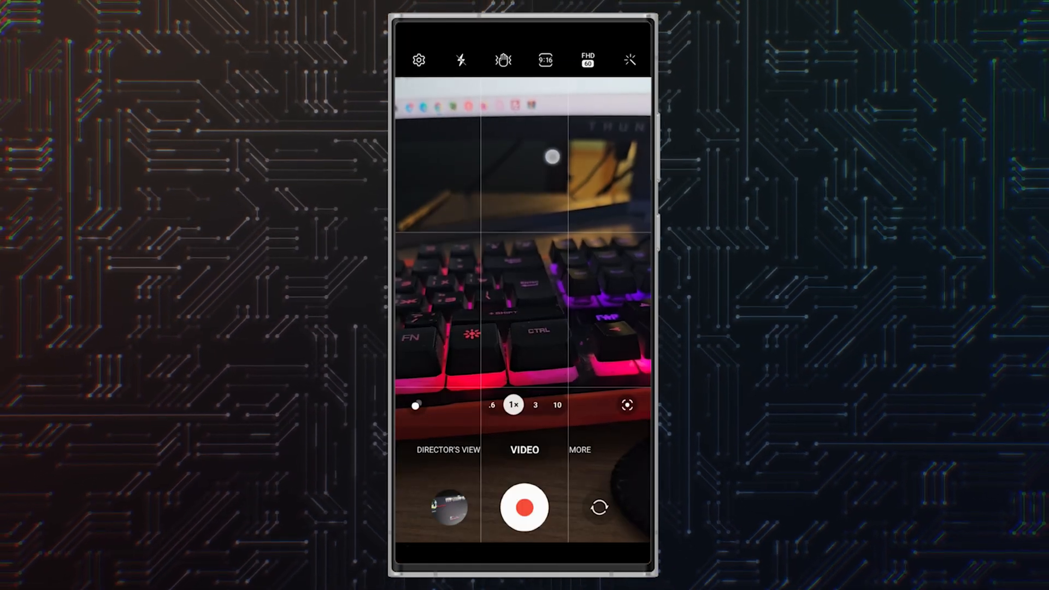
Reach the Settings to keep options under General in Camera settings.
{"action": "left_click", "coordinate": [419, 59]}
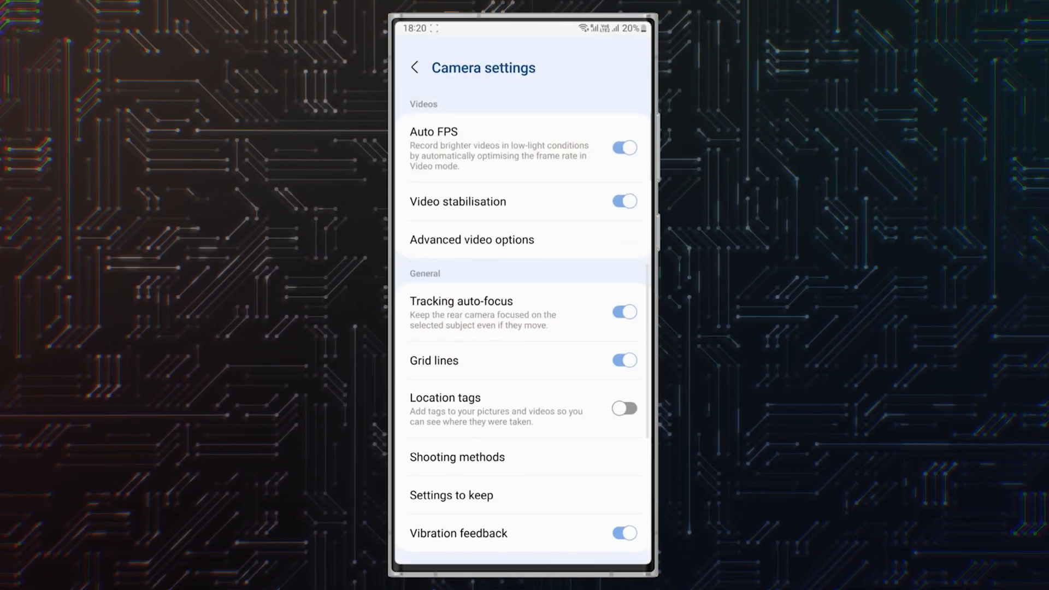
{"action": "left_click", "coordinate": [451, 495]}
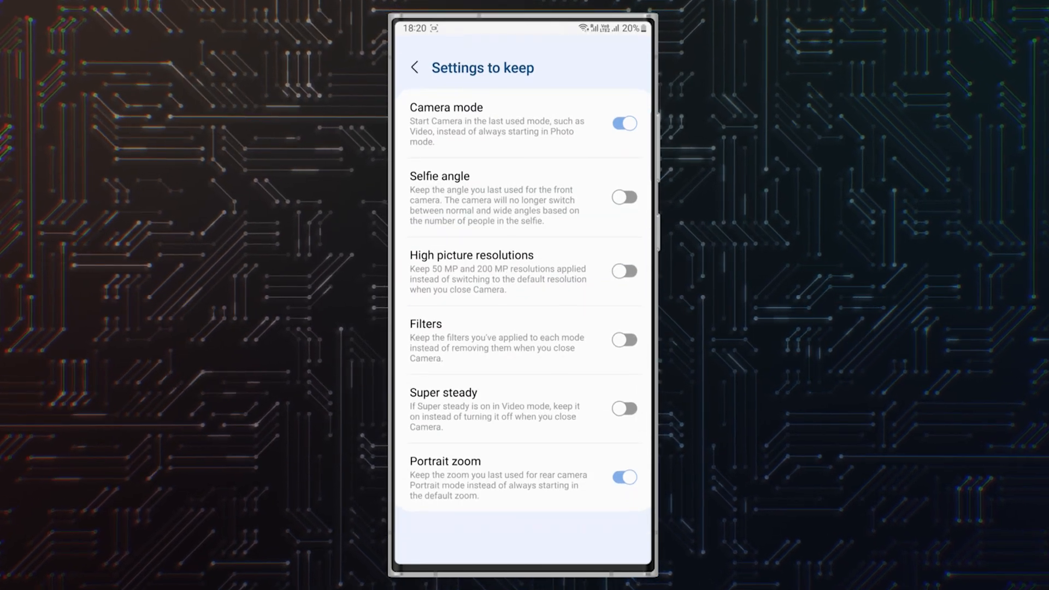
{"action": "left_click", "coordinate": [623, 197]}
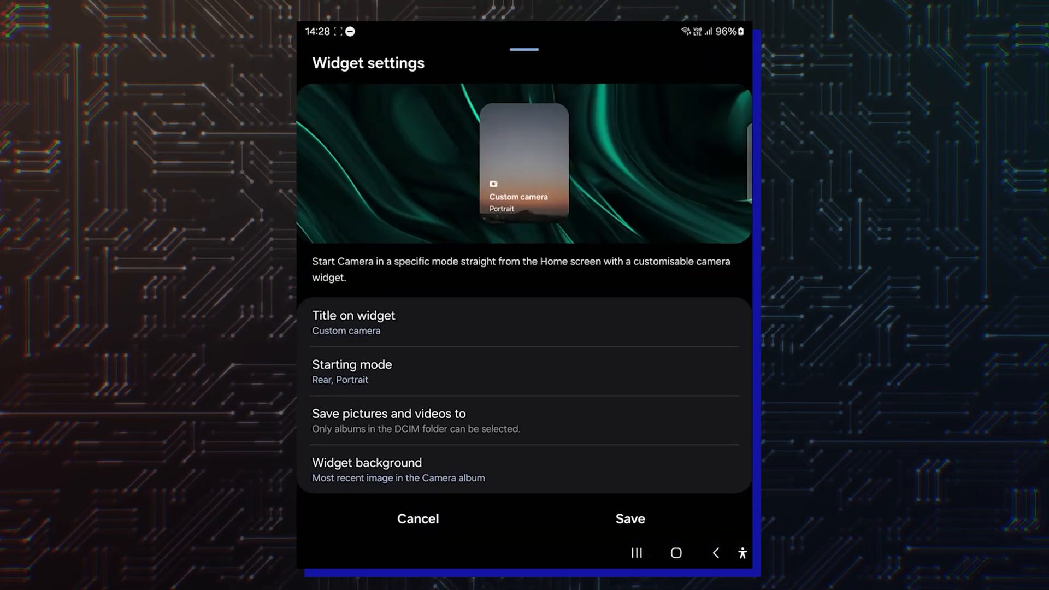
Set the widget's starting mode to Rear camera, Portrait.
{"action": "left_click", "coordinate": [368, 470]}
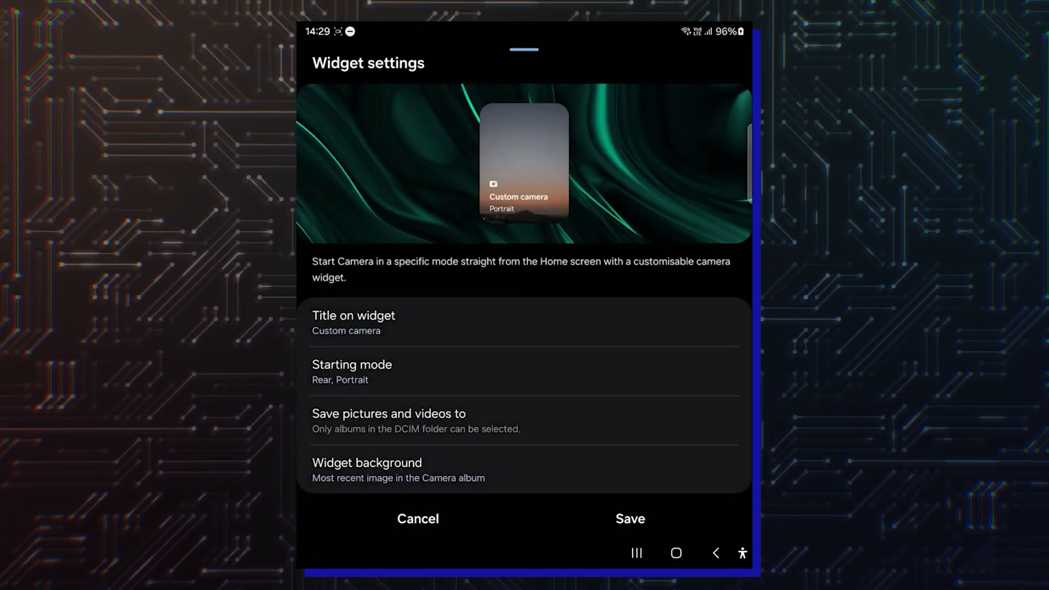
{"action": "left_click", "coordinate": [628, 518]}
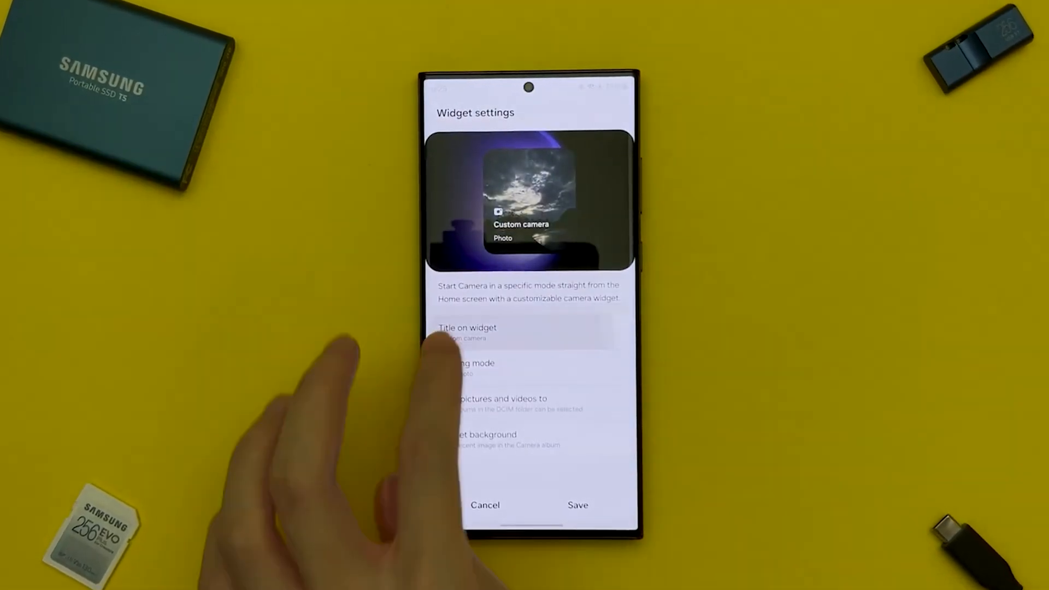
Replace the widget title Custom camera with a new name and save it.
{"action": "left_click", "coordinate": [467, 332]}
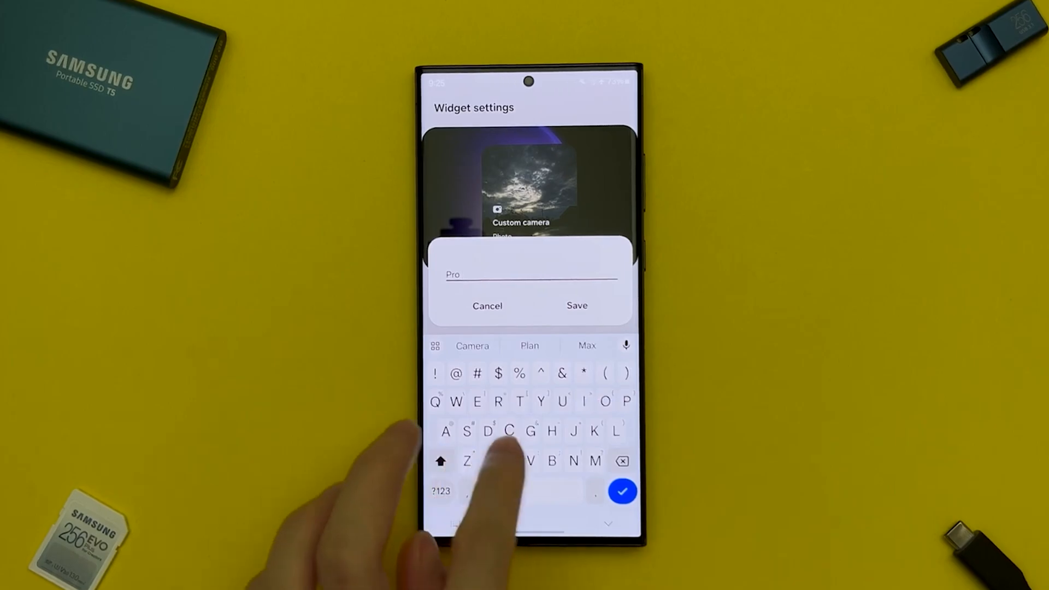
{"action": "left_click", "coordinate": [487, 306]}
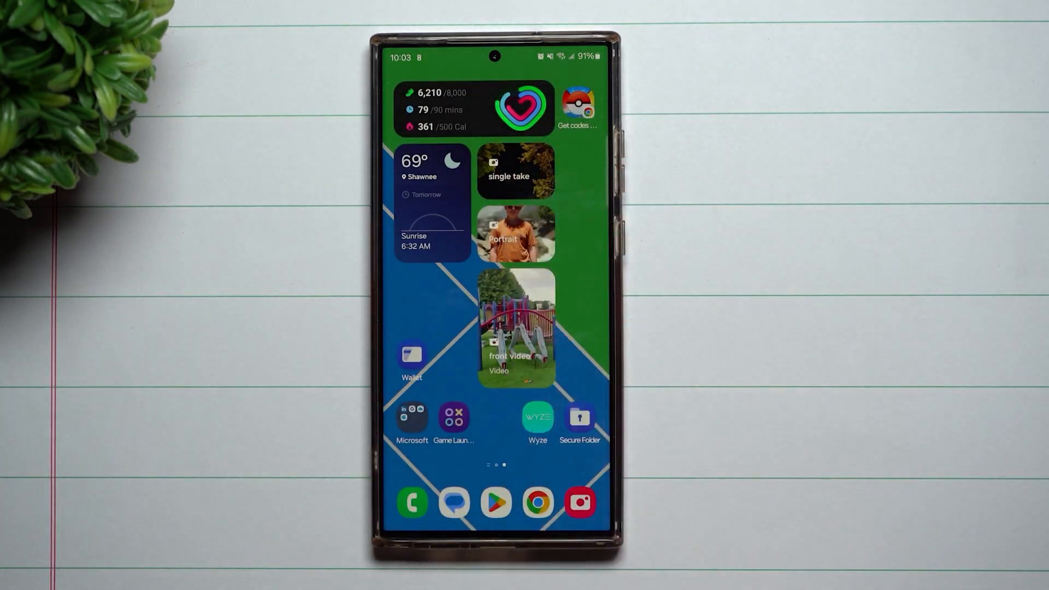
Launch the camera straight into Single Take from the single take widget.
{"action": "left_click", "coordinate": [514, 171]}
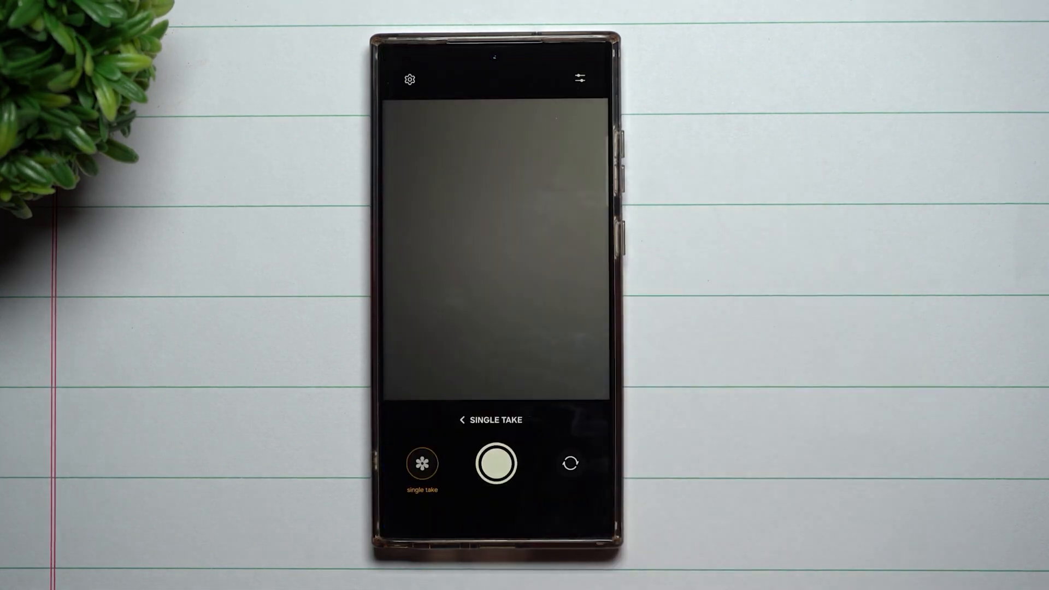